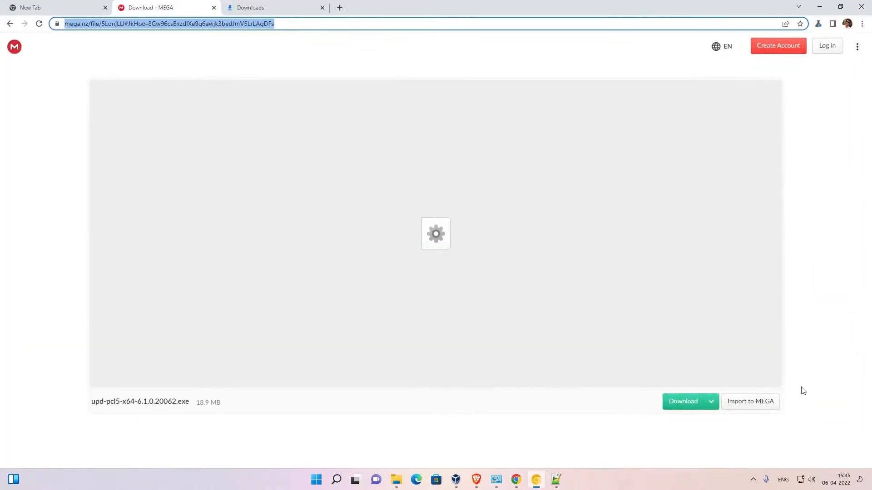
mouse_move(454, 259)
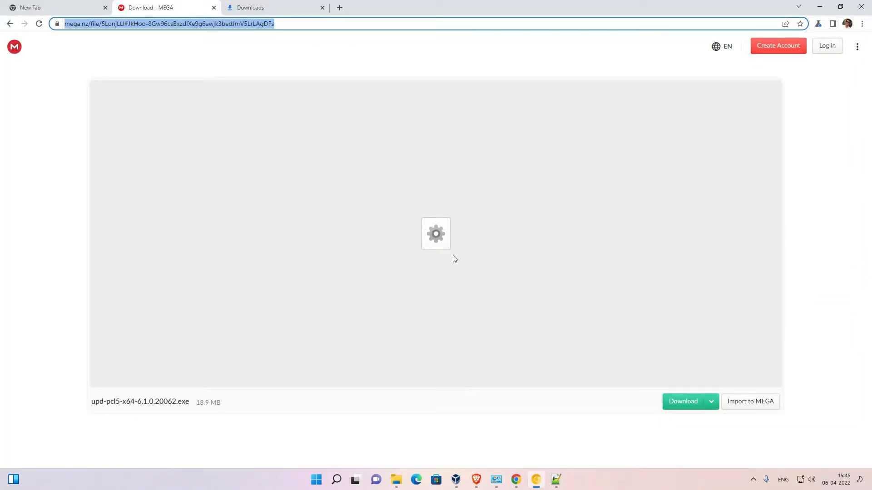
mouse_move(724, 366)
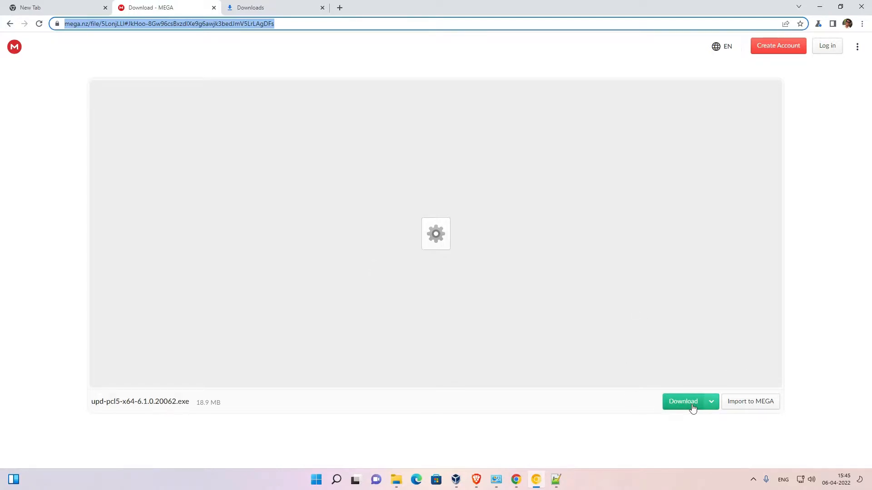
- Start downloading upd-pcl5-x64-6.1.0.20062.exe (18.9 MB) from the MEGA file page
left_click(682, 401)
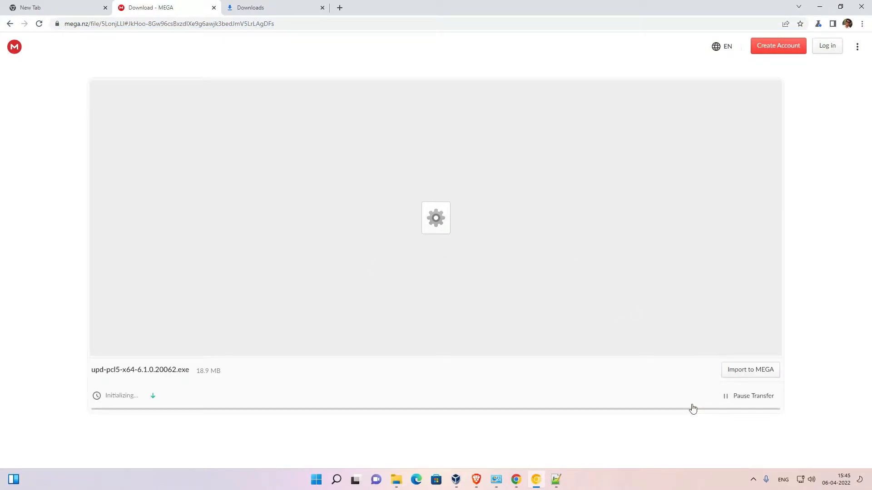
mouse_move(4, 427)
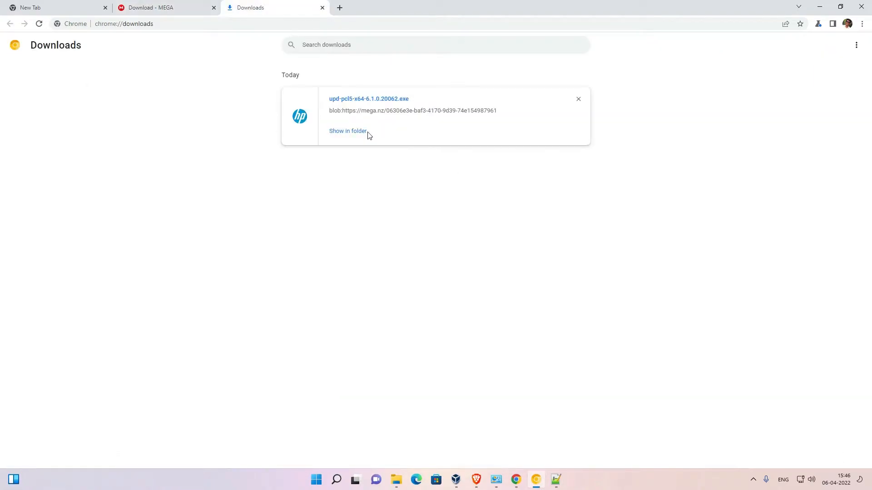
- Reveal the downloaded upd-pcl5-x64-6.1.0.20062.exe in its folder from Chrome downloads
left_click(348, 131)
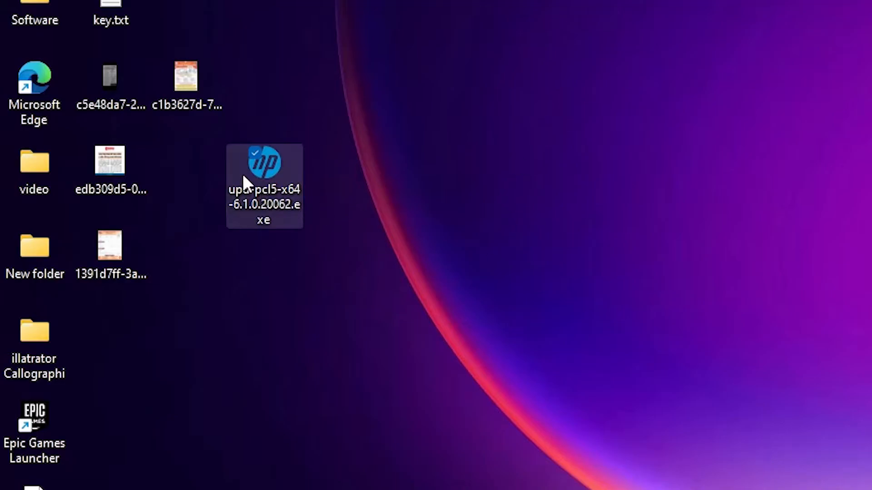
- Unpack the driver exe into the upd-pcl5-x64-6.1.0.20062 desktop folder and review its files
left_click(397, 457)
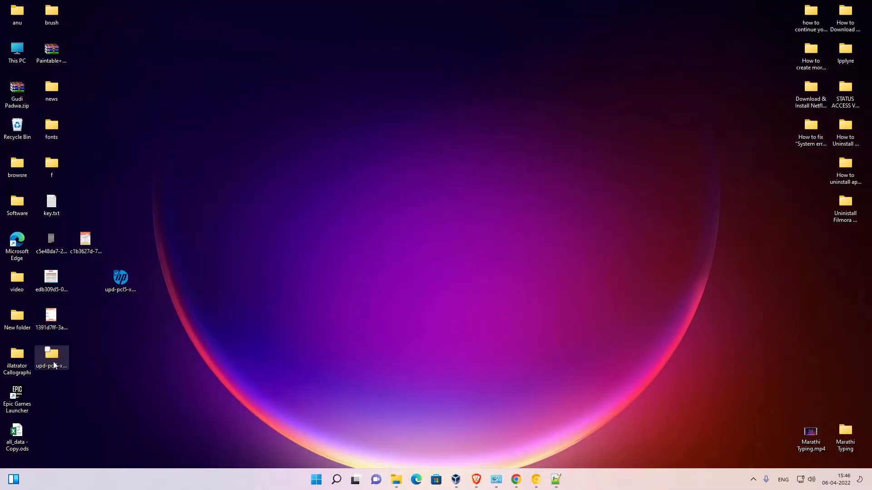
double_click(51, 354)
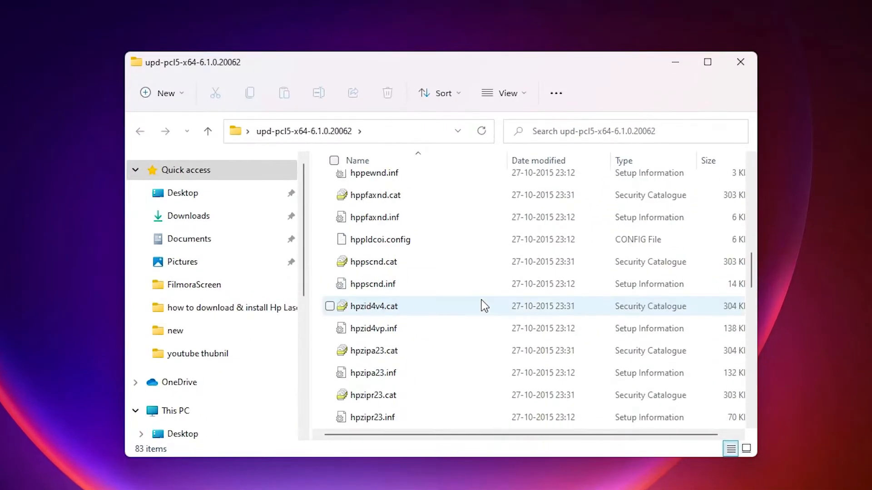
left_click(316, 479)
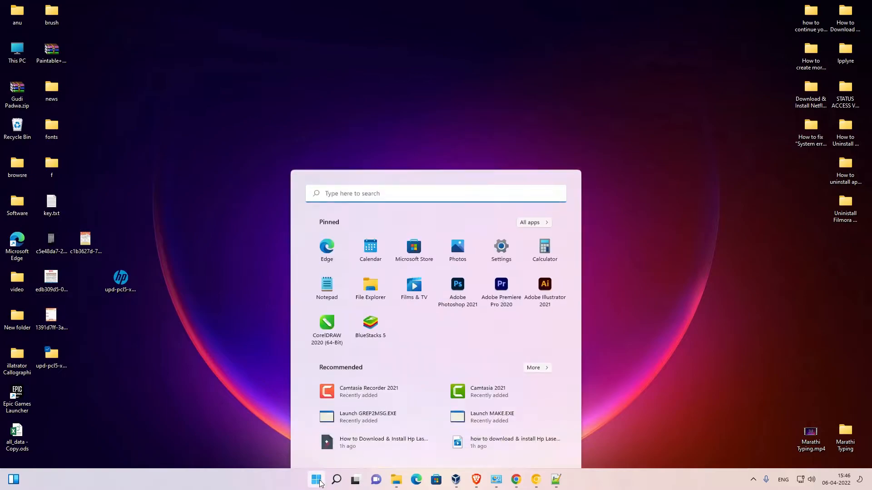
- Launch Control Panel from Start search and go to Devices and Printers
type("control Panel")
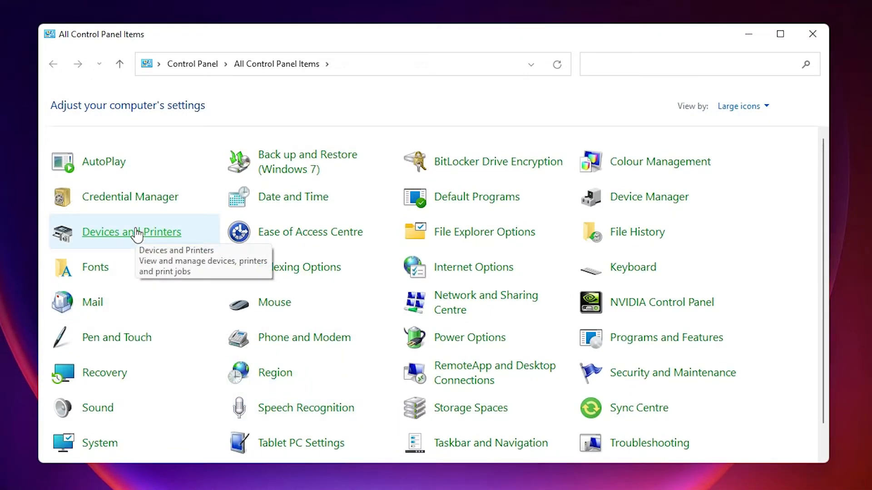
left_click(131, 231)
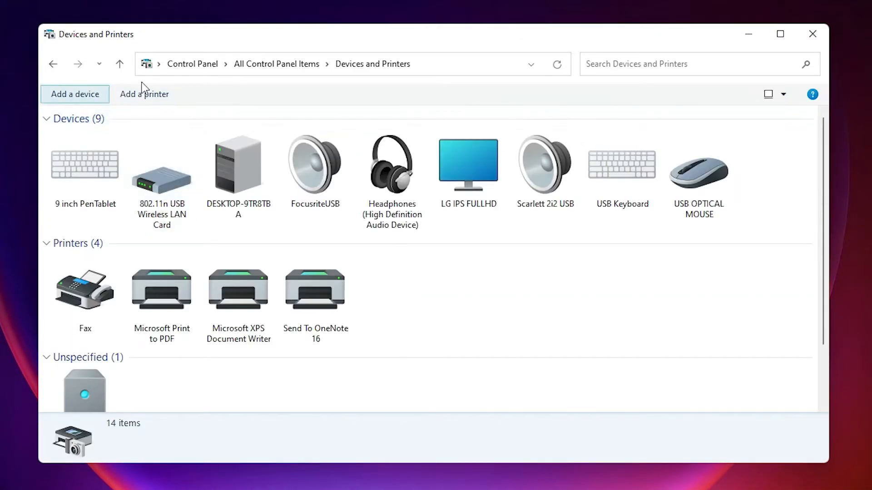
mouse_move(144, 93)
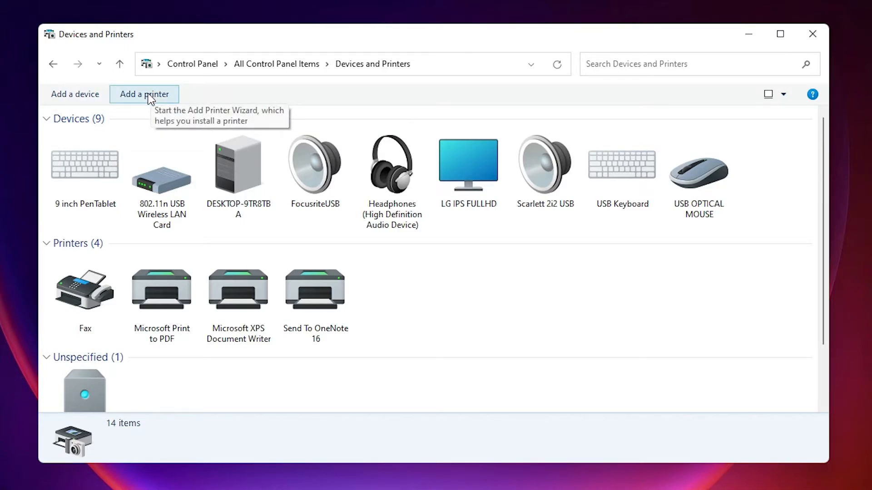
- Add a local printer with manual settings, using existing port USB001 (Virtual printer port for USB)
left_click(144, 93)
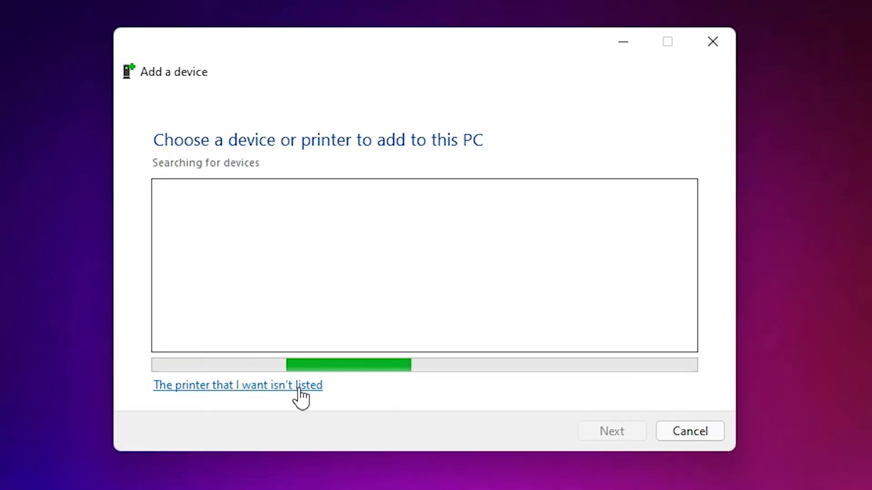
left_click(237, 385)
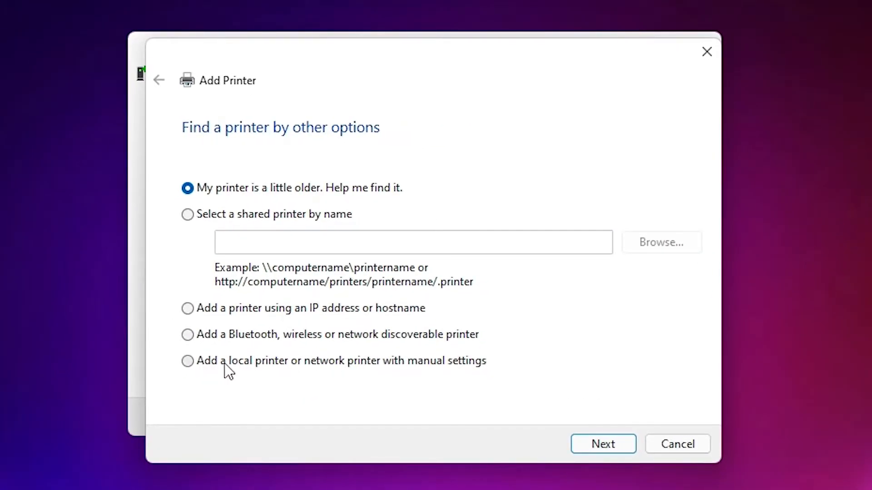
mouse_move(359, 373)
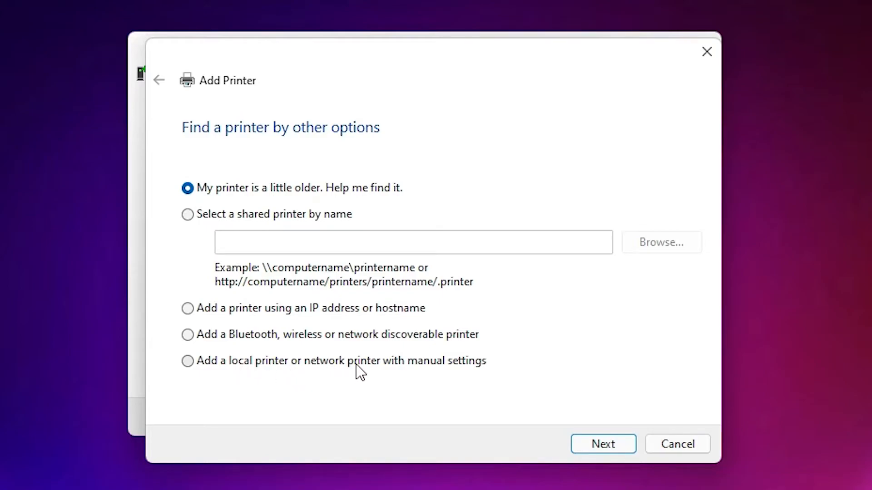
left_click(187, 361)
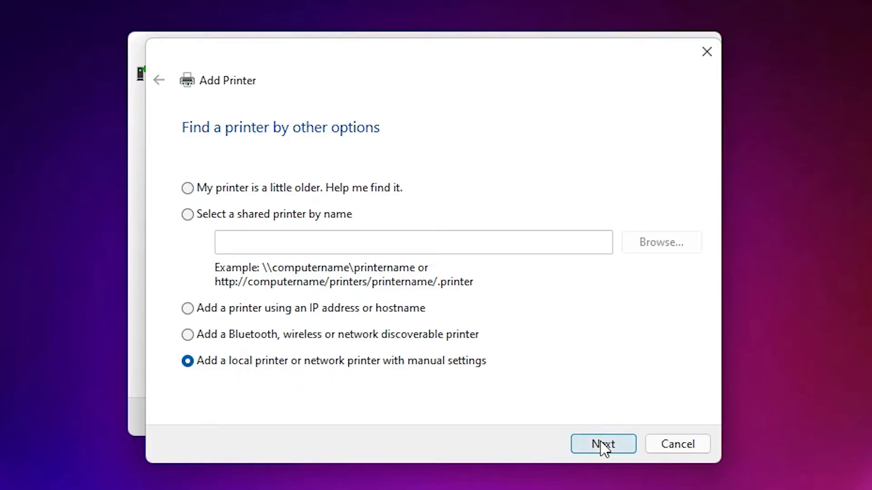
left_click(603, 444)
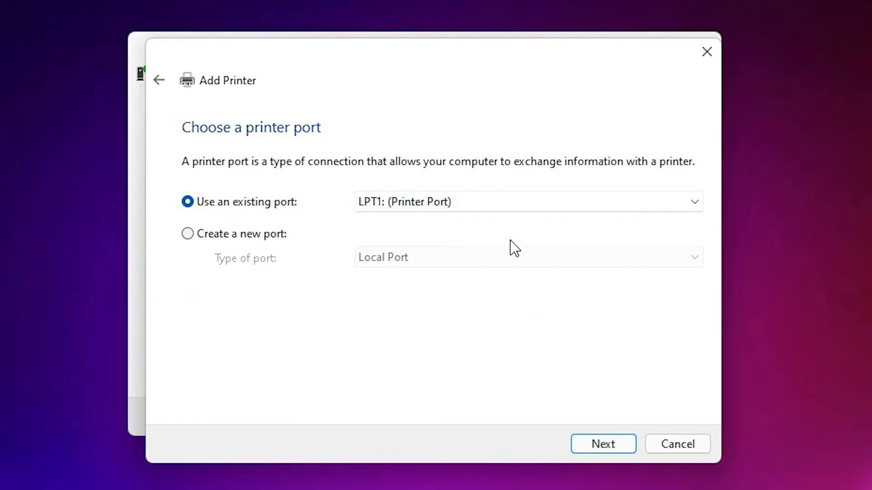
left_click(692, 202)
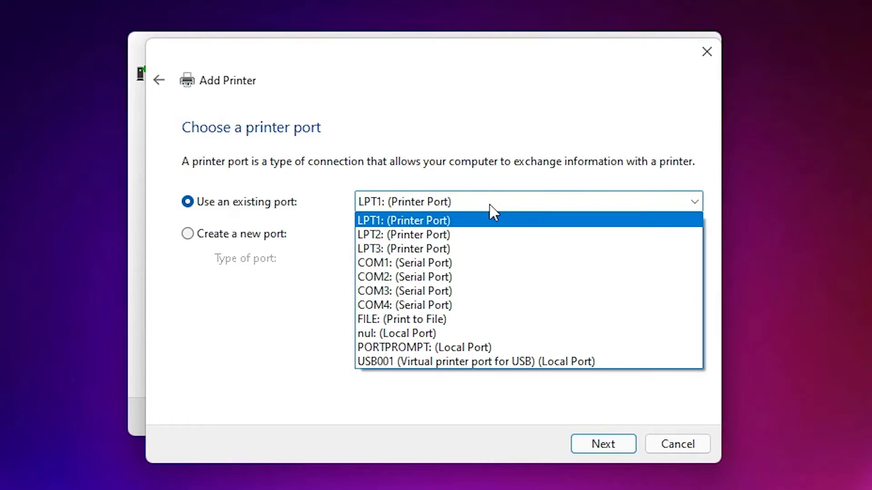
mouse_move(475, 362)
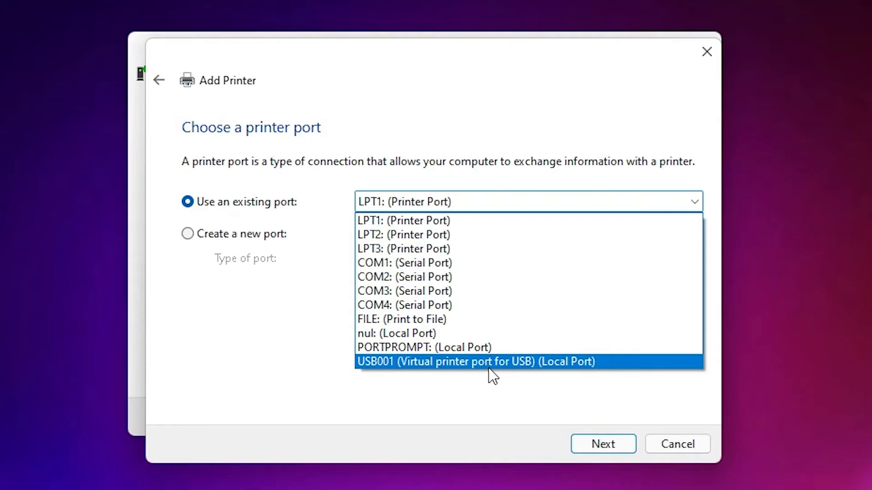
mouse_move(492, 368)
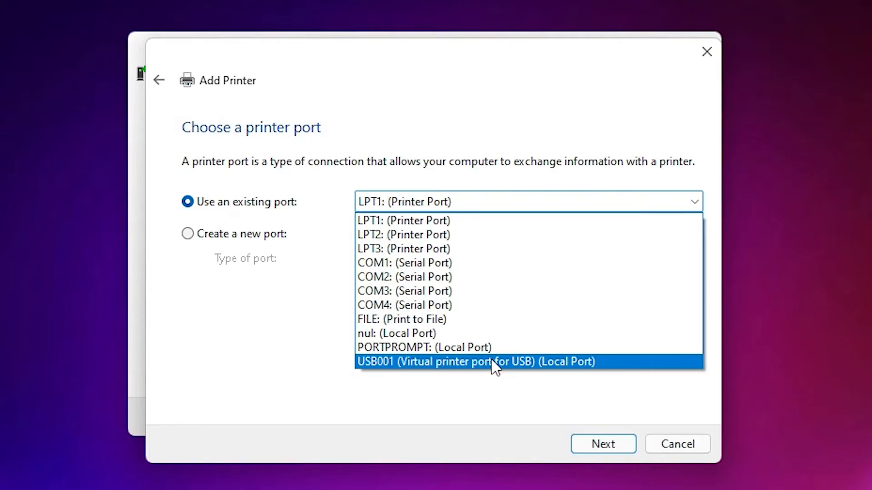
left_click(475, 363)
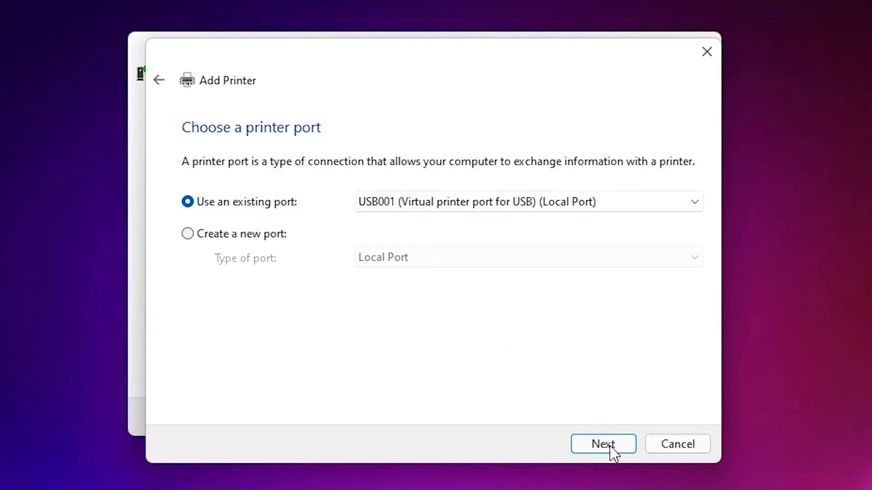
- Choose Have Disk for the driver and browse to the downloaded HP driver location on the Desktop
left_click(603, 445)
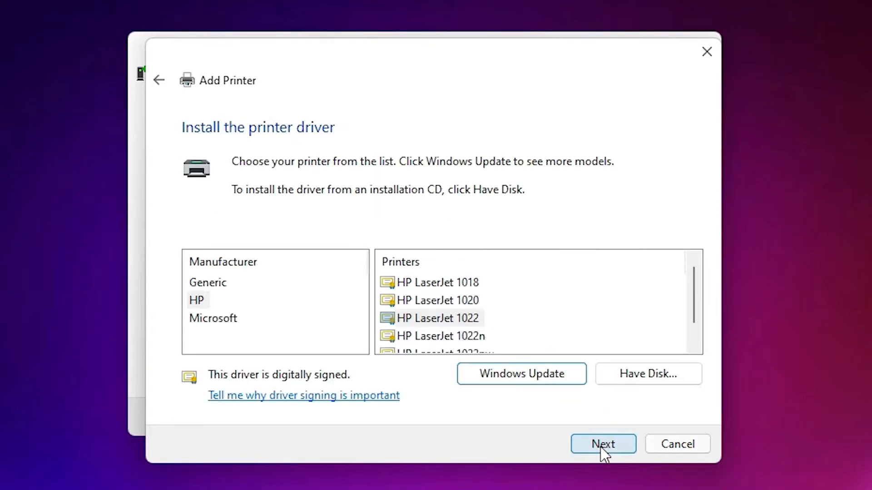
left_click(647, 373)
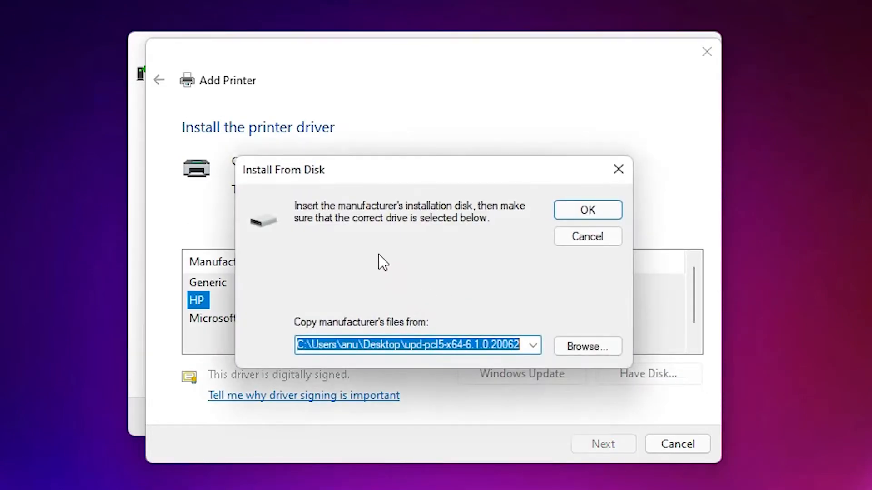
left_click(586, 346)
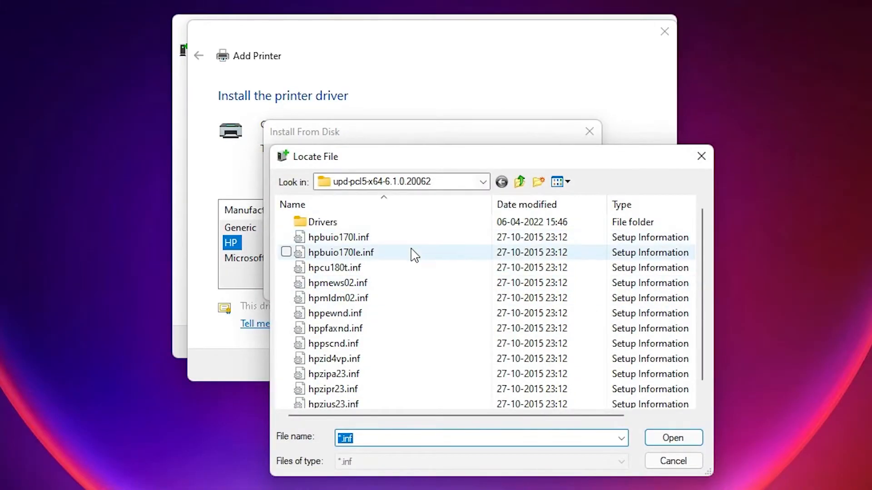
left_click(481, 182)
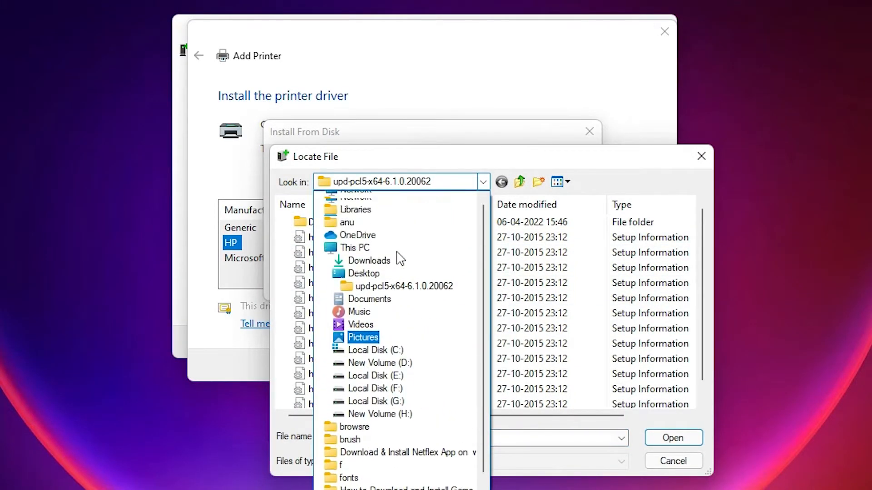
left_click(364, 274)
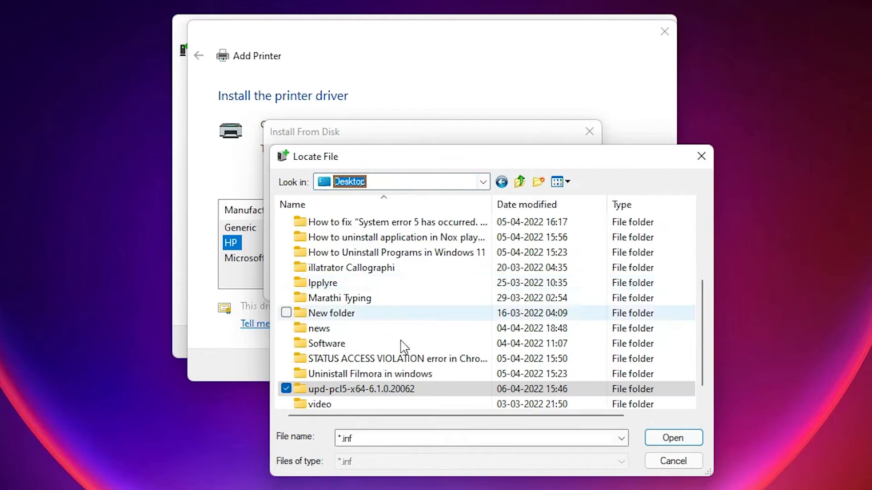
- Select hpbuio170l.inf inside the upd-pcl5-x64-6.1.0.20062 folder as the driver setup file
double_click(361, 389)
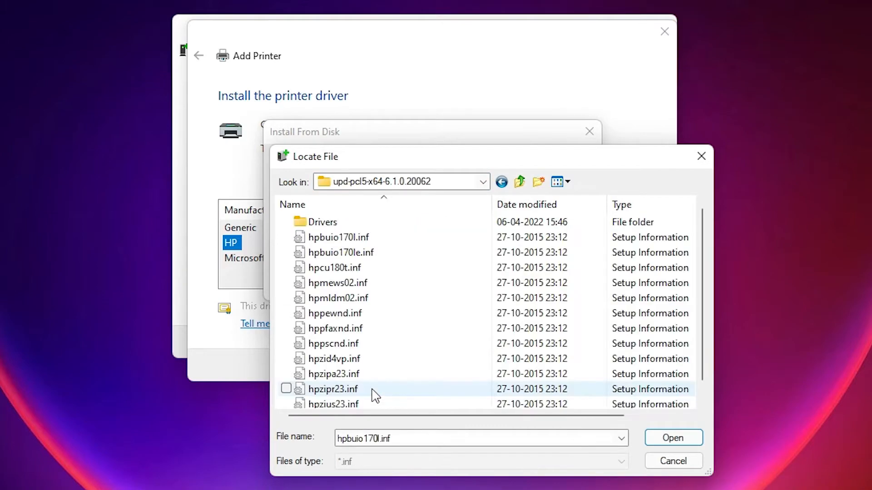
scroll("down", 3)
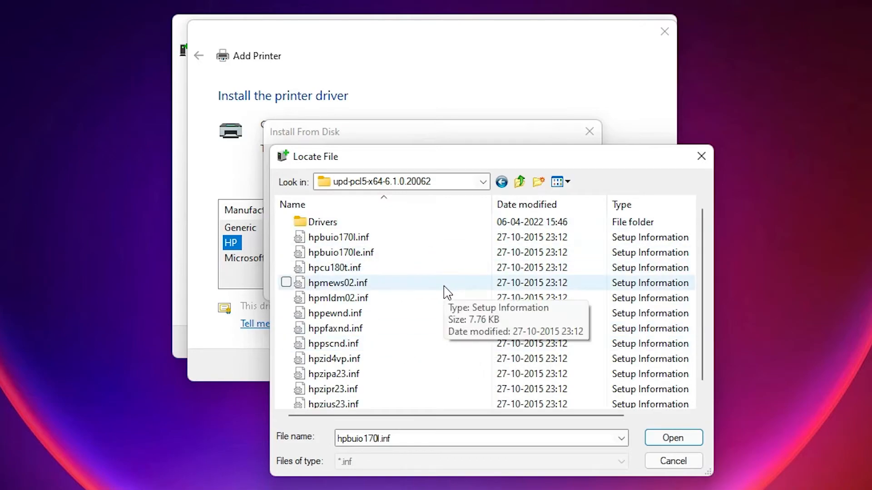
left_click(334, 373)
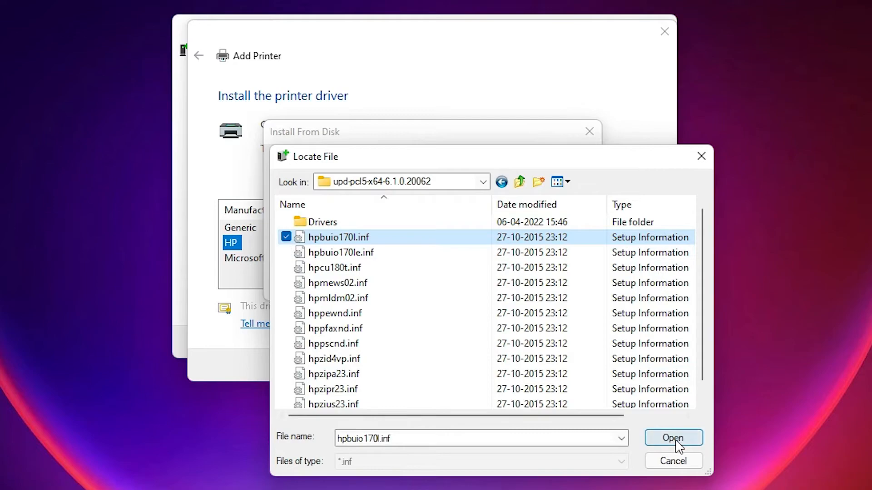
left_click(672, 438)
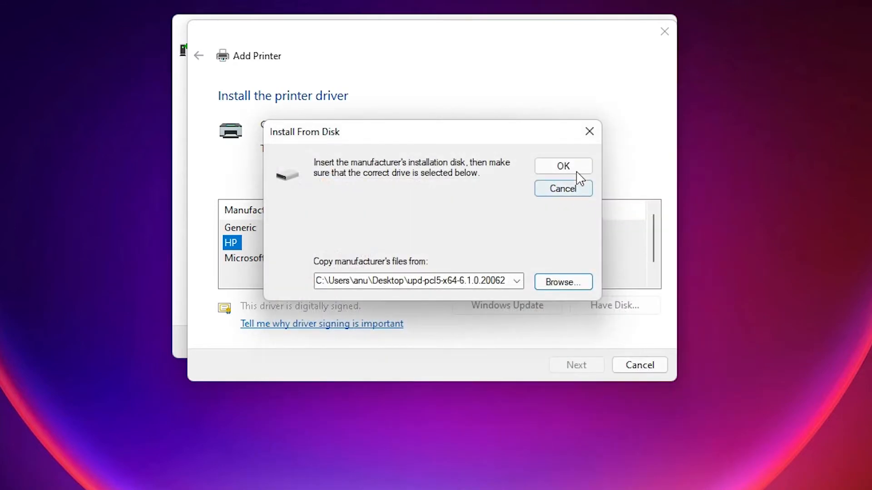
- Accept the disk location and select HP Universal Printing PCL 5 from the driver list
left_click(562, 165)
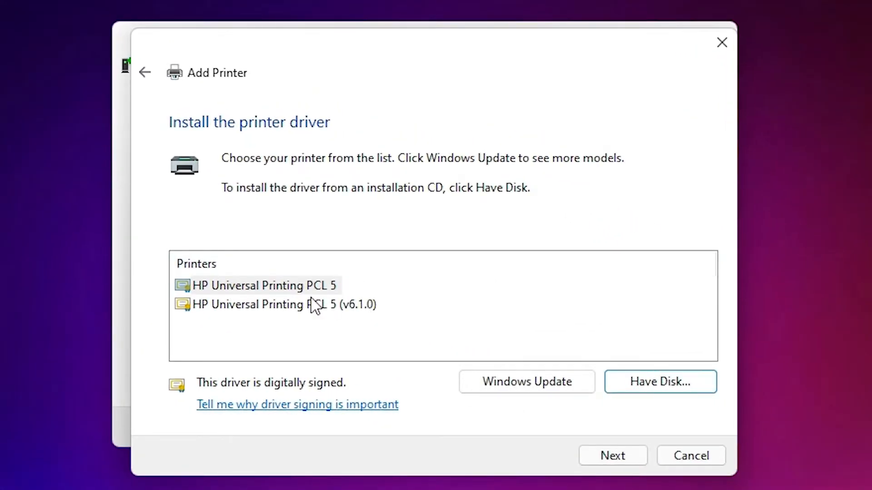
left_click(265, 286)
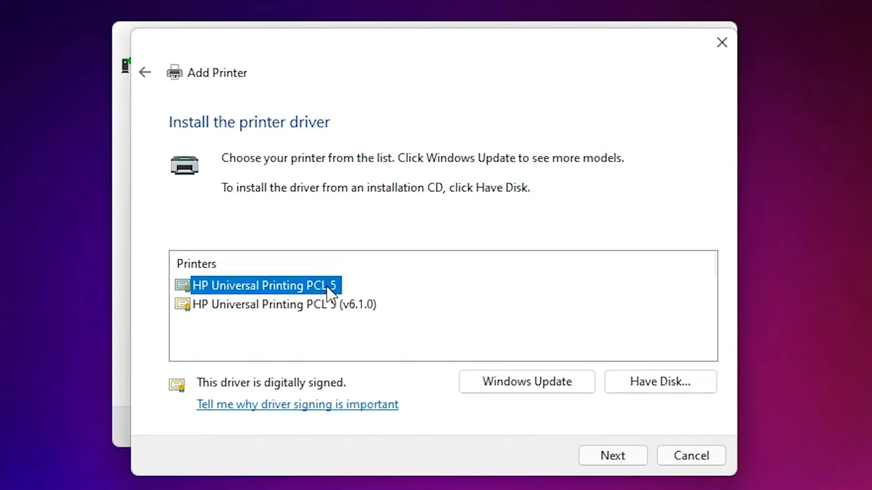
mouse_move(354, 296)
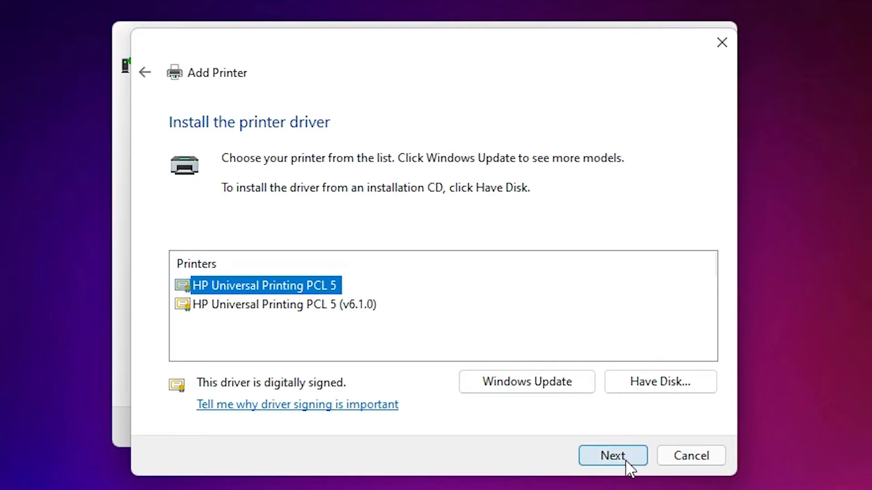
- Name the printer HPLaserjet 1320 and proceed to install it
left_click(612, 455)
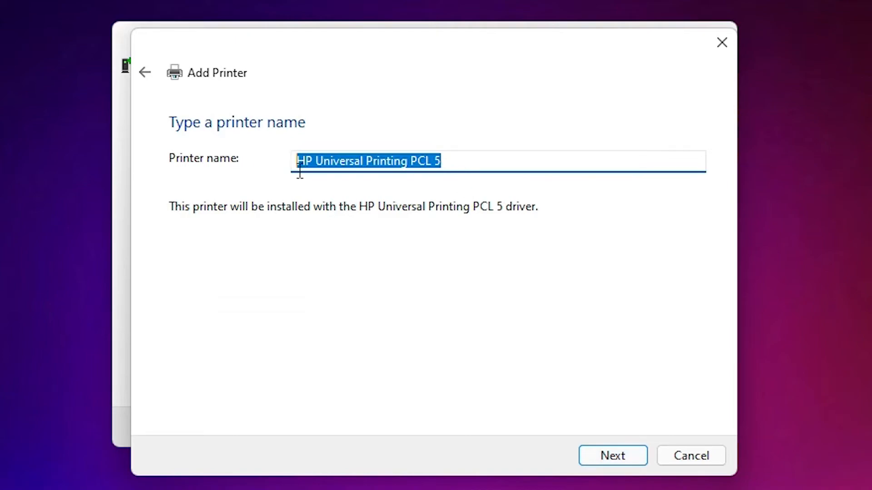
type("HP")
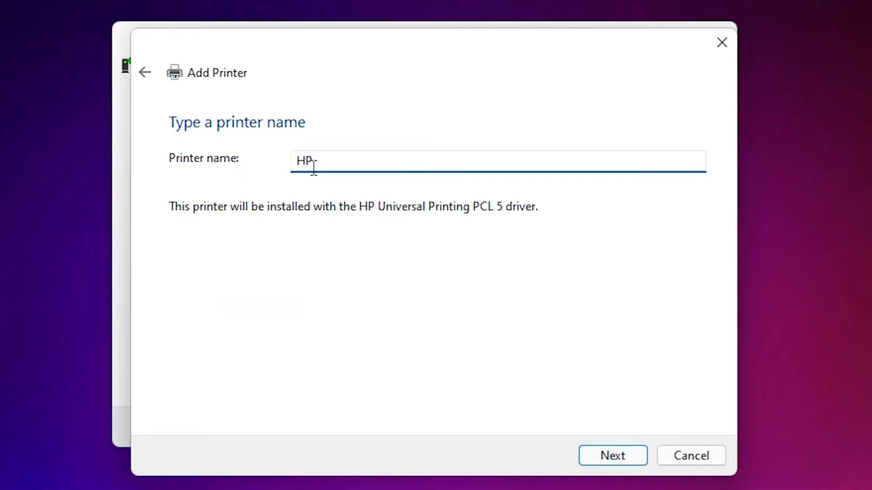
type("Laserje")
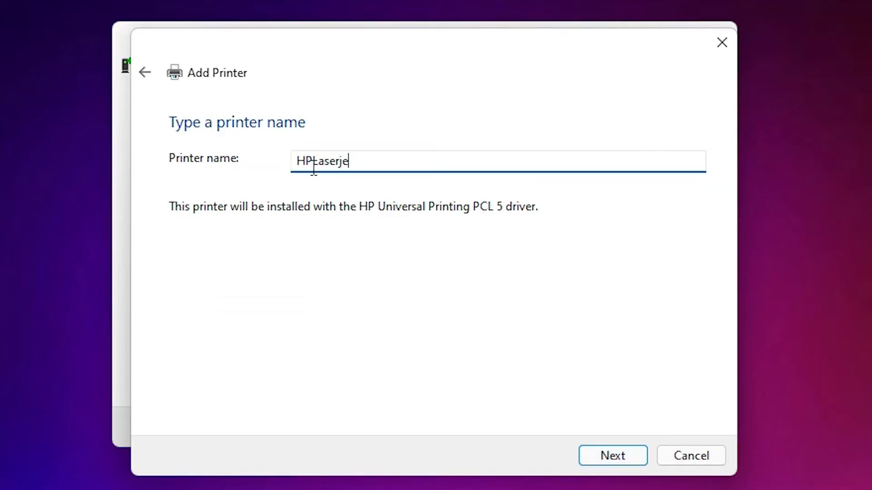
type("t 1320")
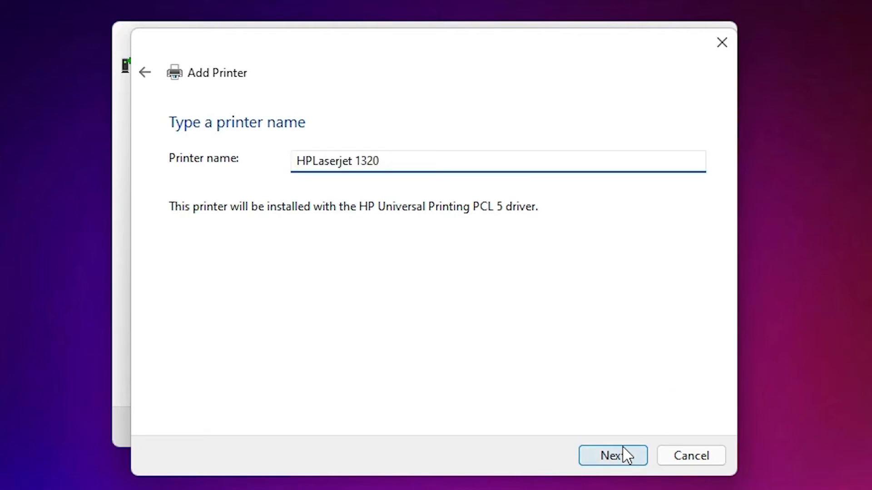
left_click(612, 455)
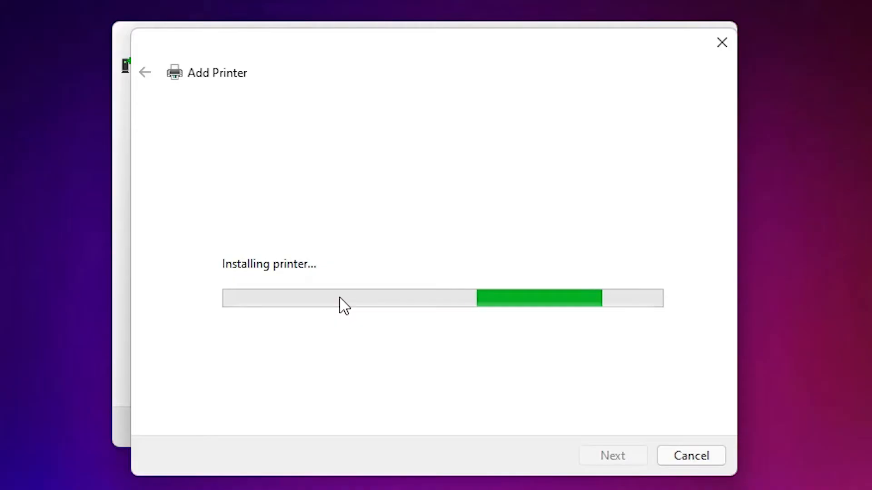
mouse_move(435, 387)
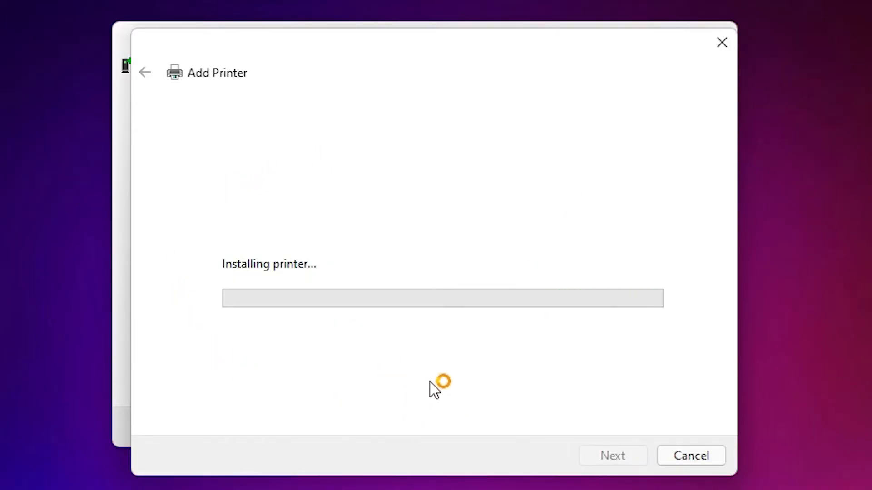
mouse_move(299, 360)
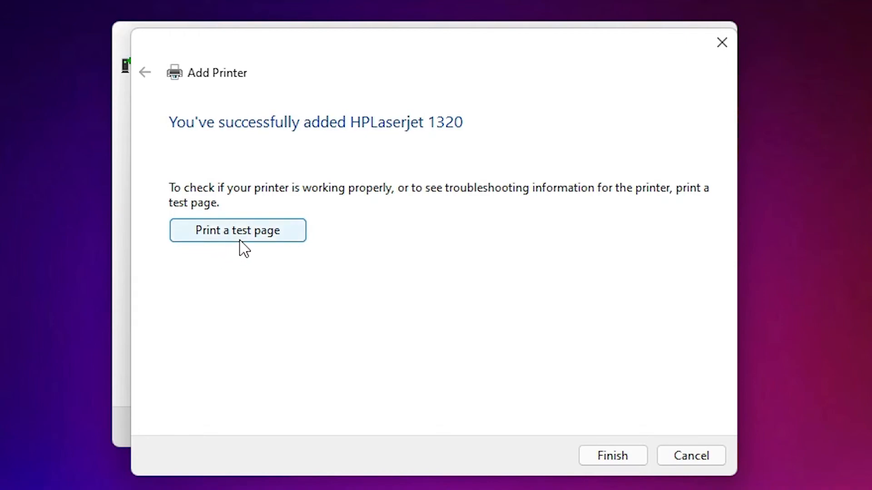
mouse_move(613, 456)
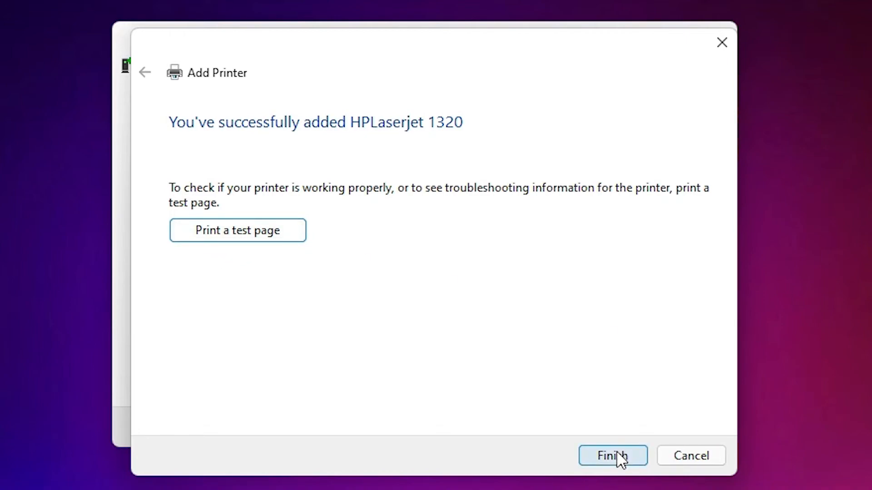
- Finish the Add Printer wizard after HPLaserjet 1320 installs successfully
left_click(612, 456)
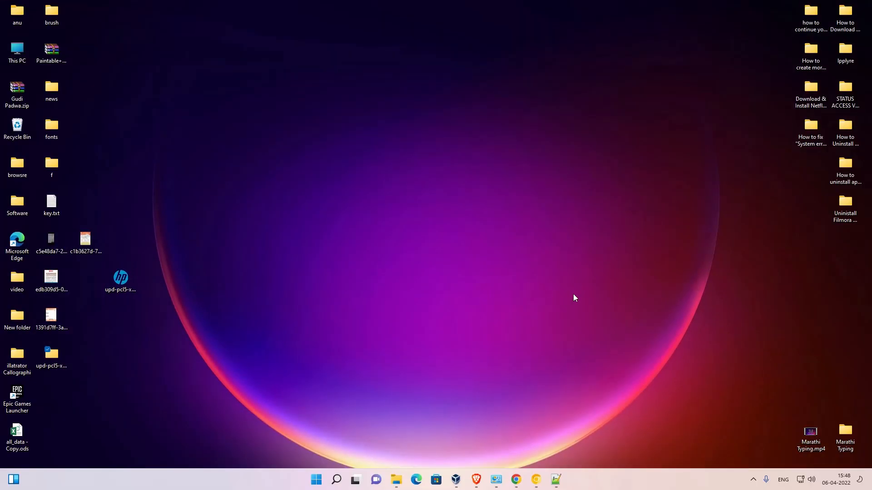
mouse_move(495, 479)
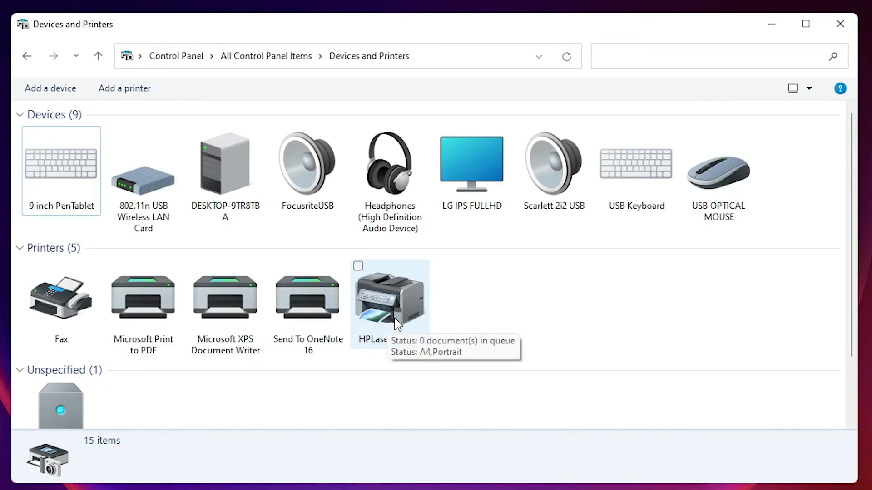
- Select HPLaserjet 1320 in Devices and Printers to show its HP Universal Printing PCL 5 details
left_click(390, 300)
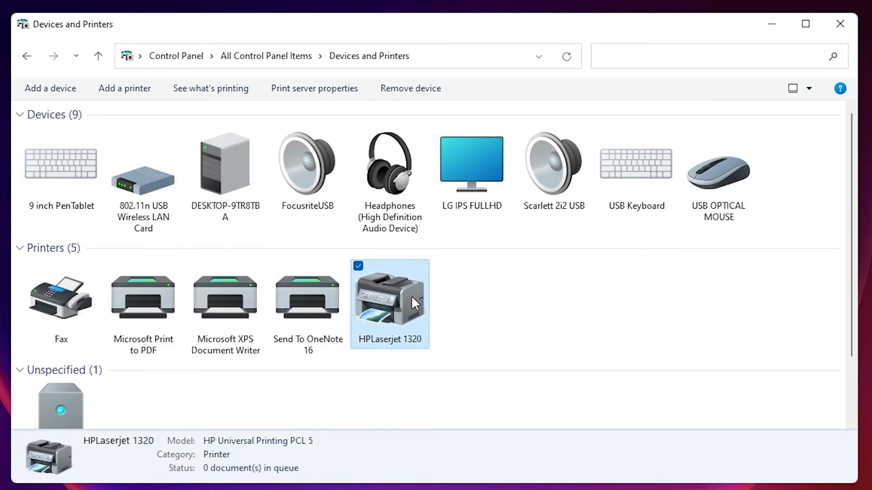
mouse_move(572, 340)
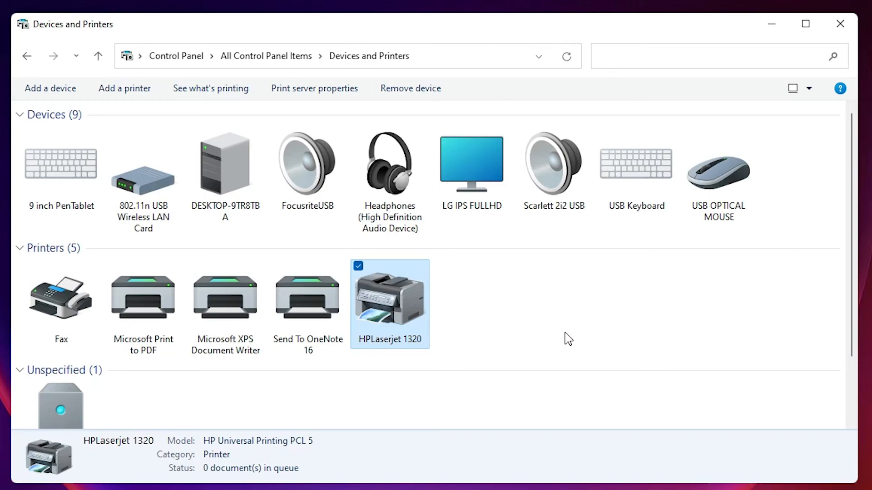
mouse_move(559, 333)
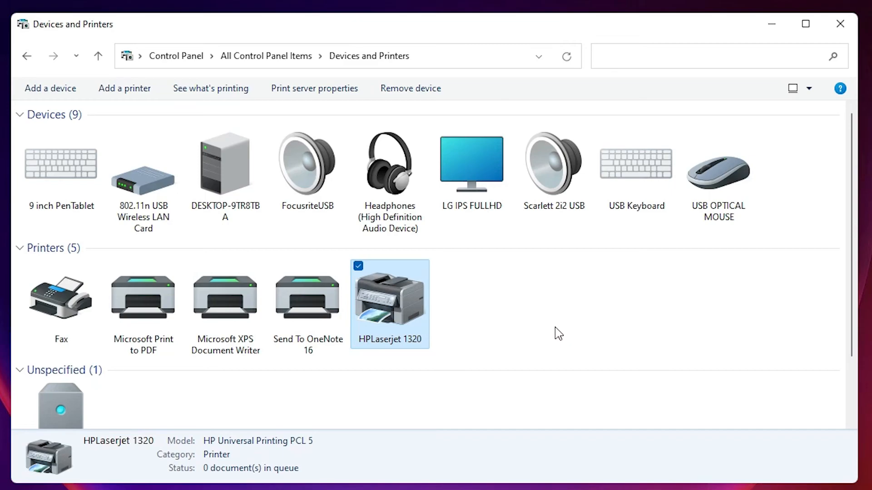
mouse_move(554, 330)
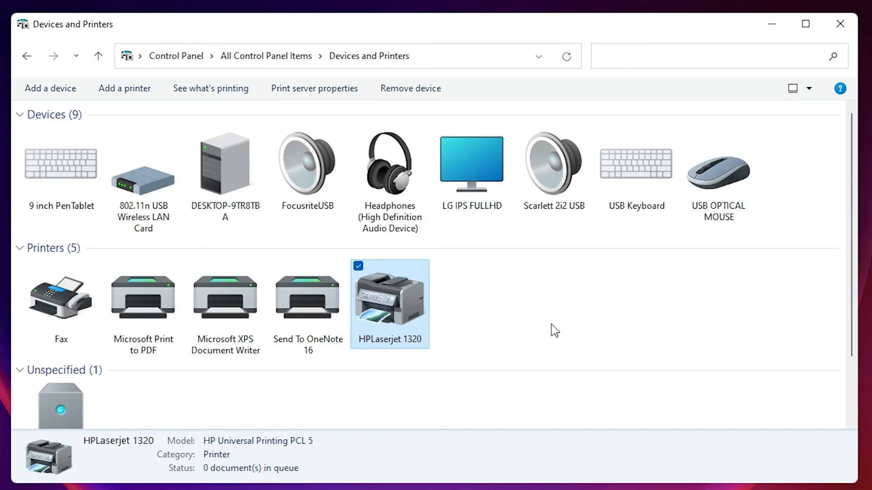
mouse_move(547, 329)
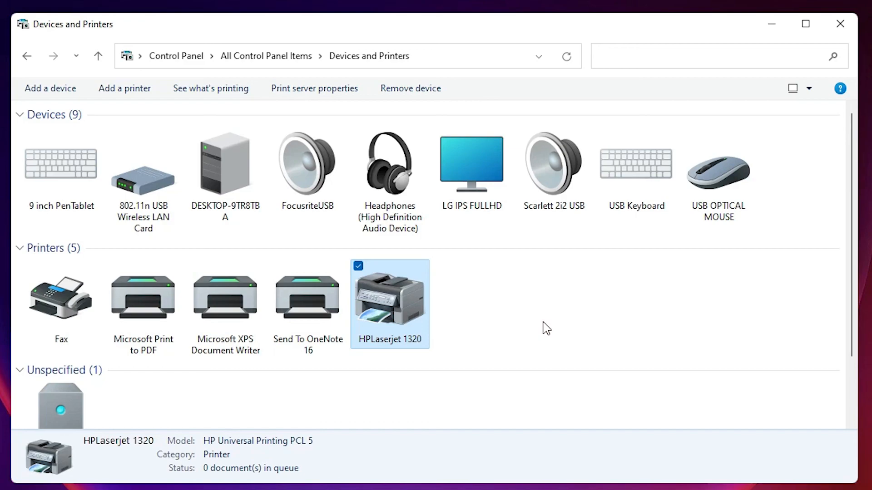
mouse_move(543, 327)
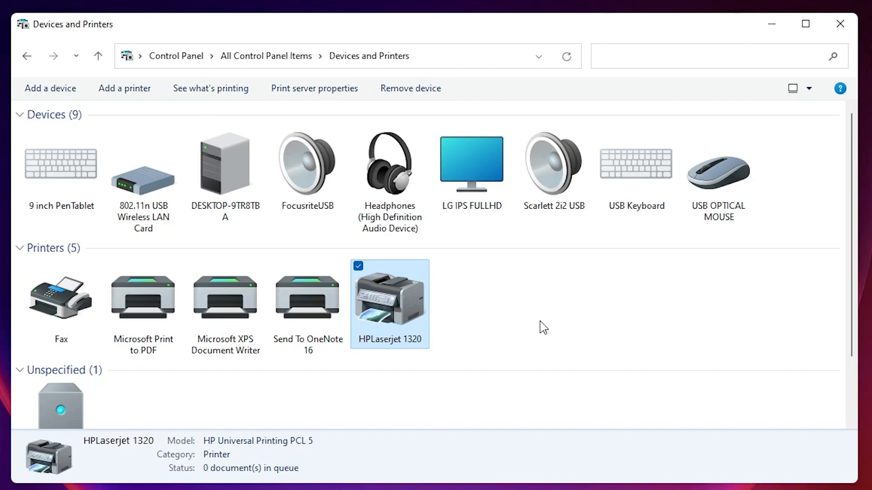